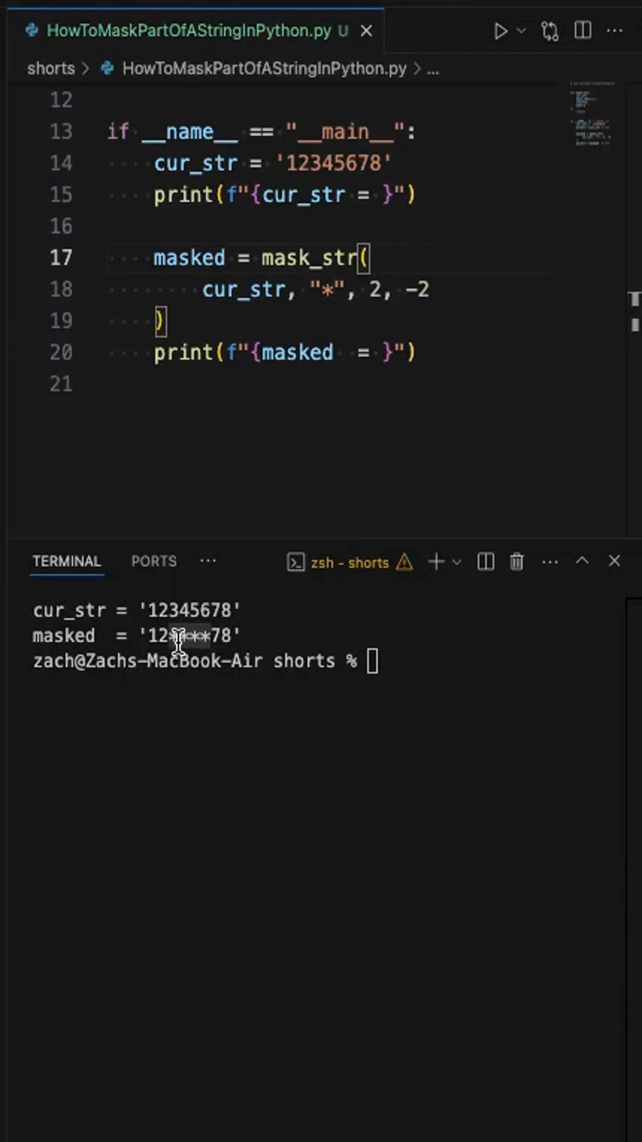
pyautogui.moveTo(286, 306)
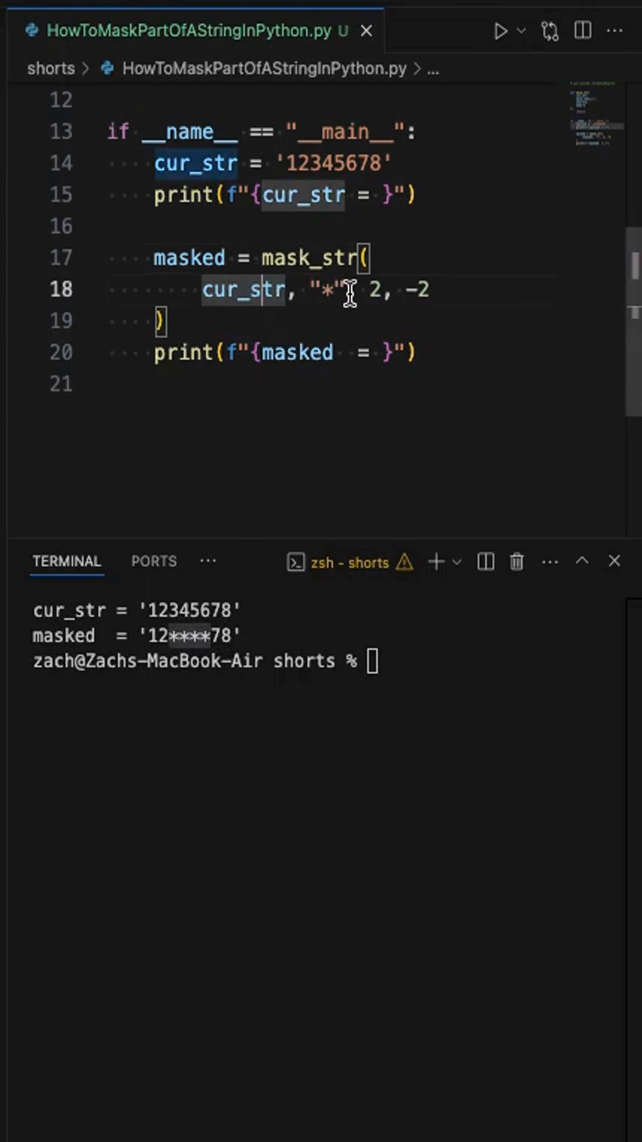
pyautogui.moveTo(404, 292)
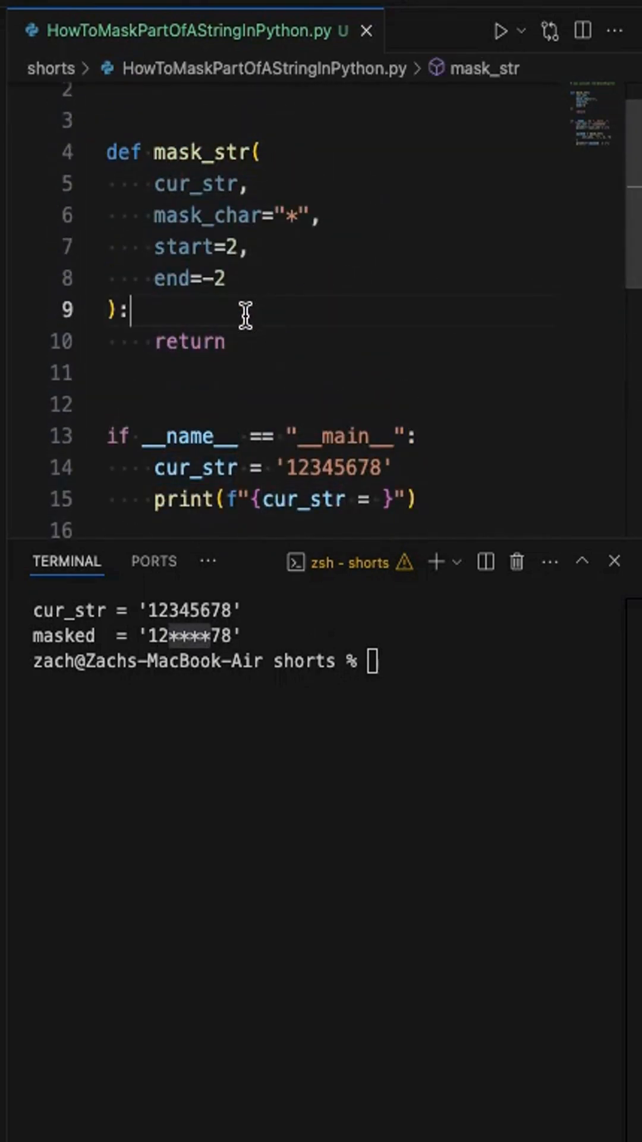
# Write 'a = cur_str[:start]' above the return line and begin a 'b' line
pyautogui.write('a =')
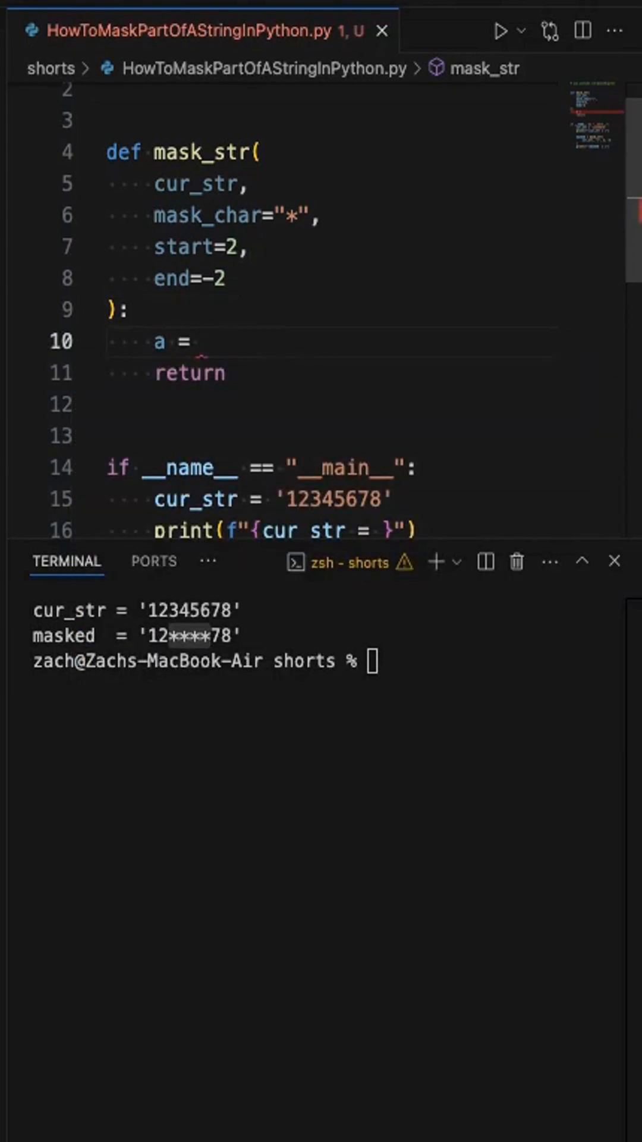
pyautogui.write('cur_str')
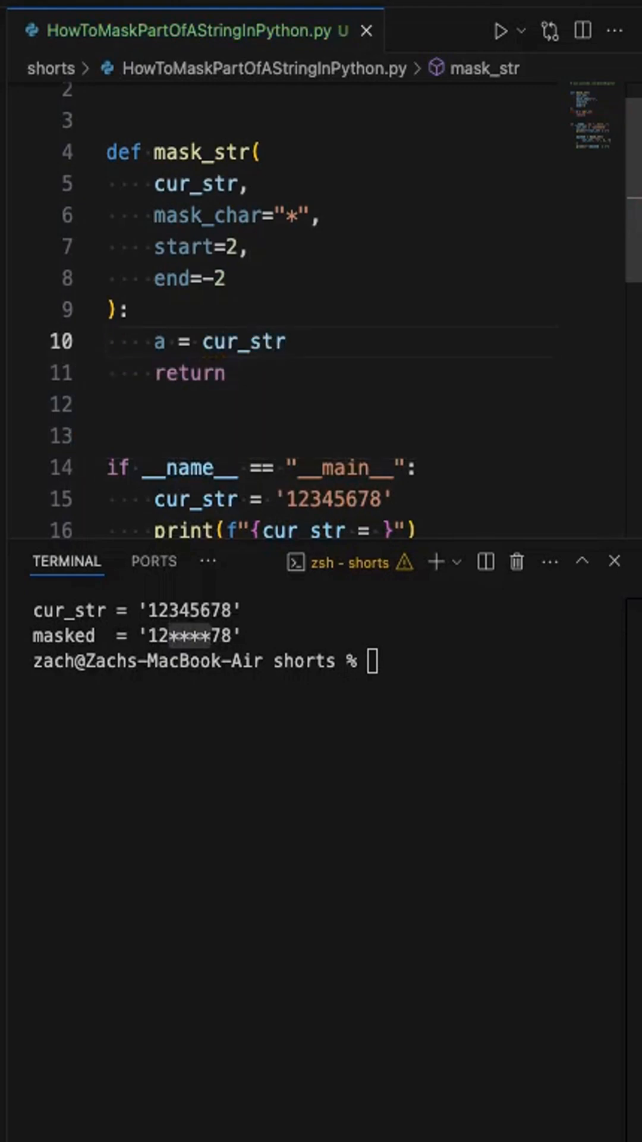
pyautogui.write('[:]')
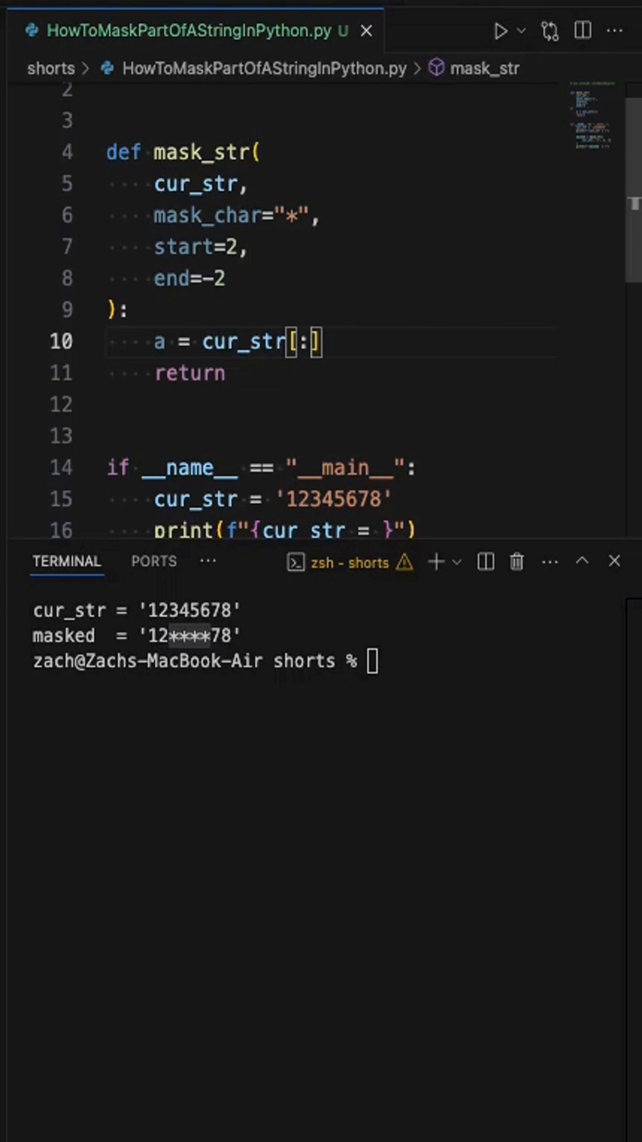
pyautogui.write('start')
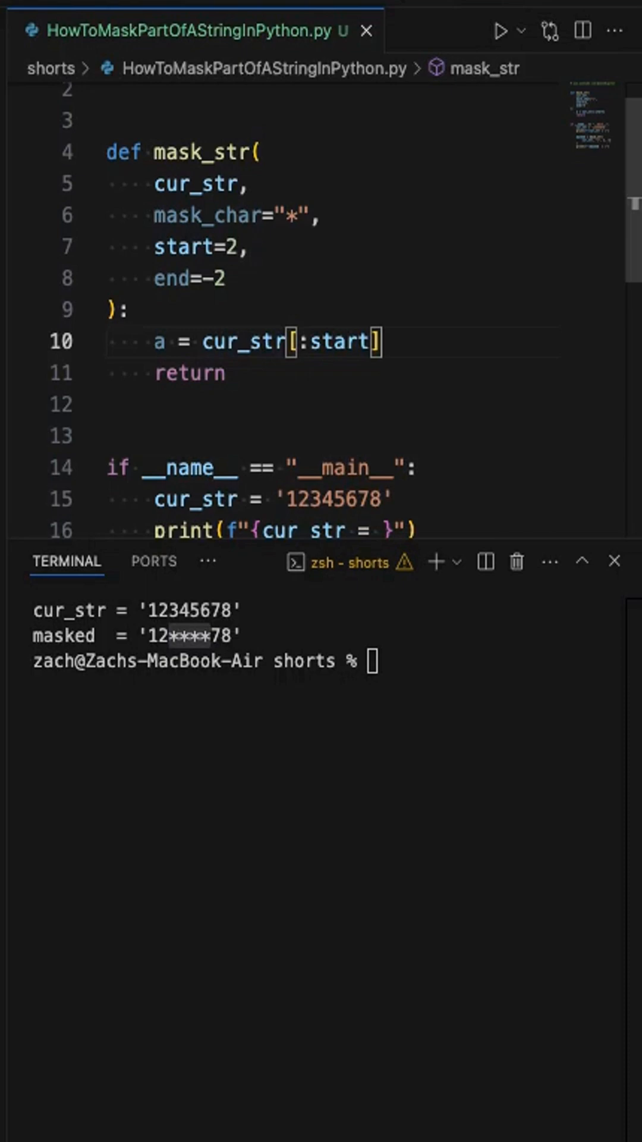
pyautogui.write('b =')
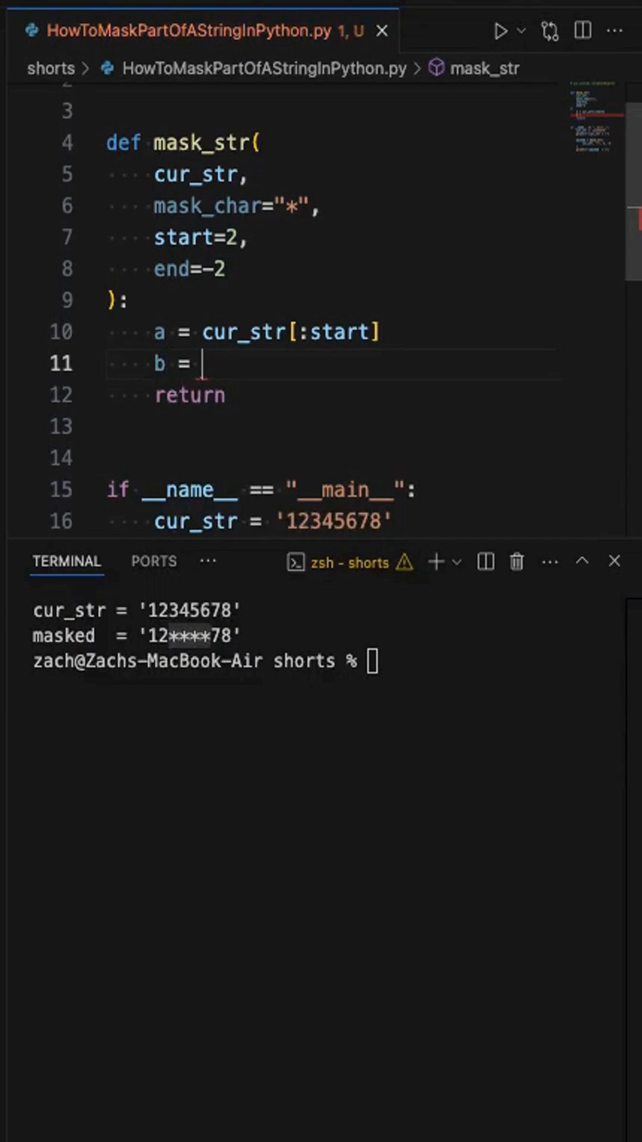
# Complete 'b = mask_char * len(cur_str[start:end])' and begin the next line with 'c'
pyautogui.write('mask_char')
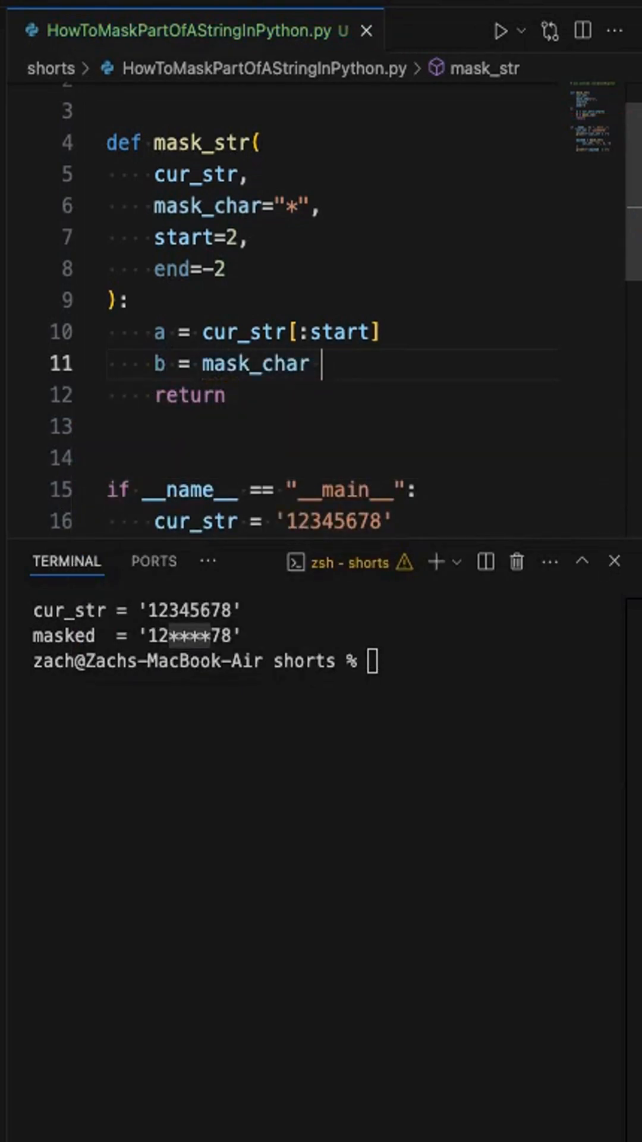
pyautogui.write('*')
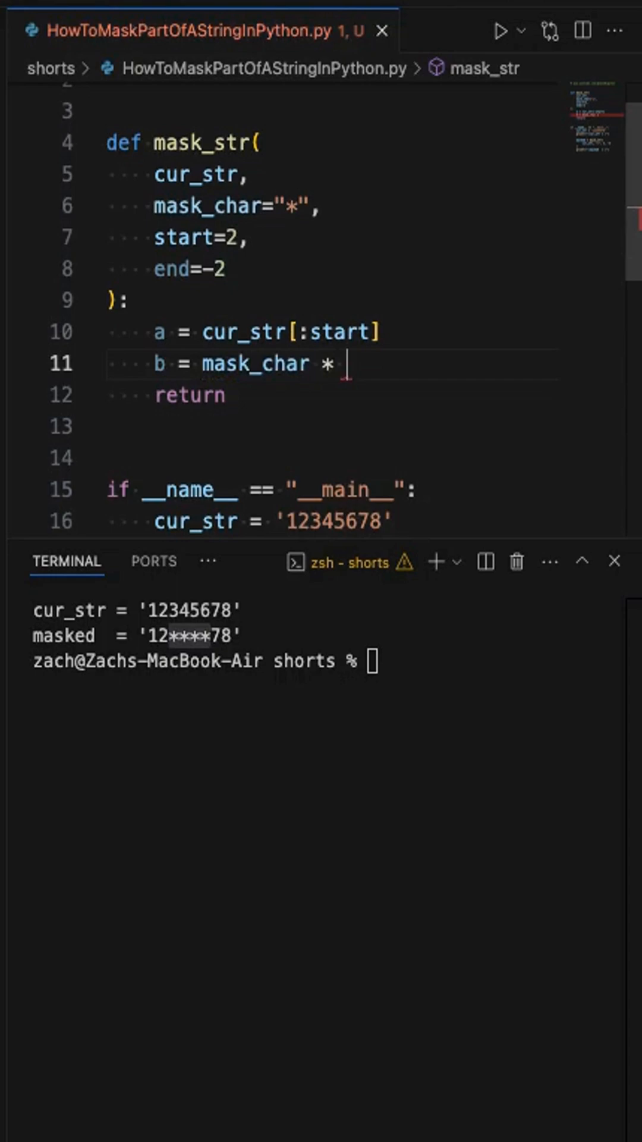
pyautogui.write('len(')
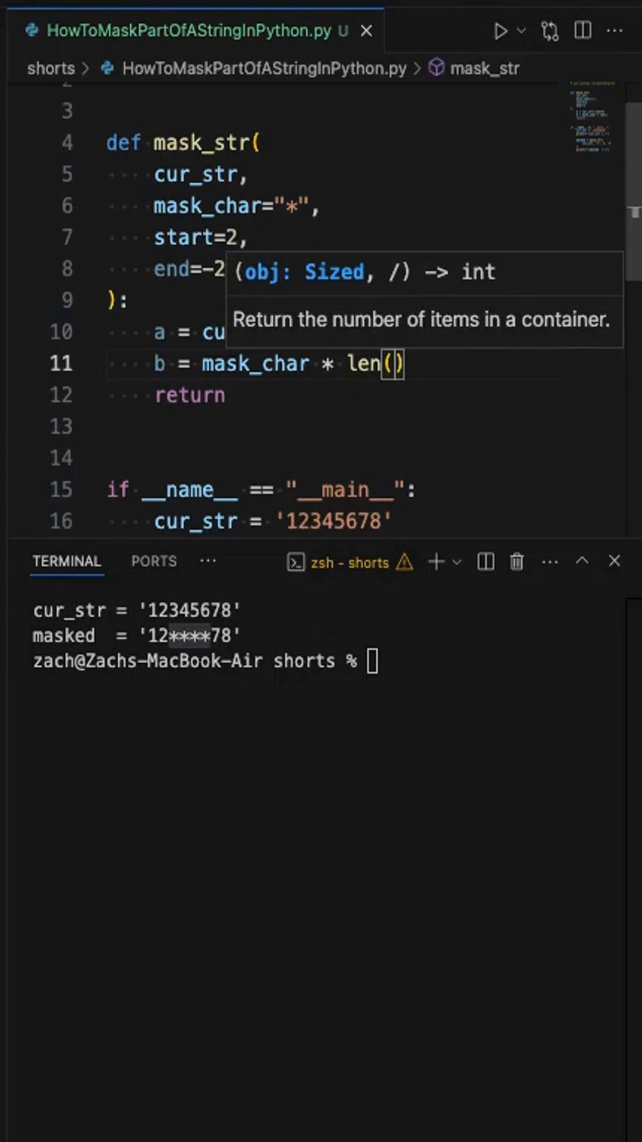
pyautogui.write('cur_str[start:end')
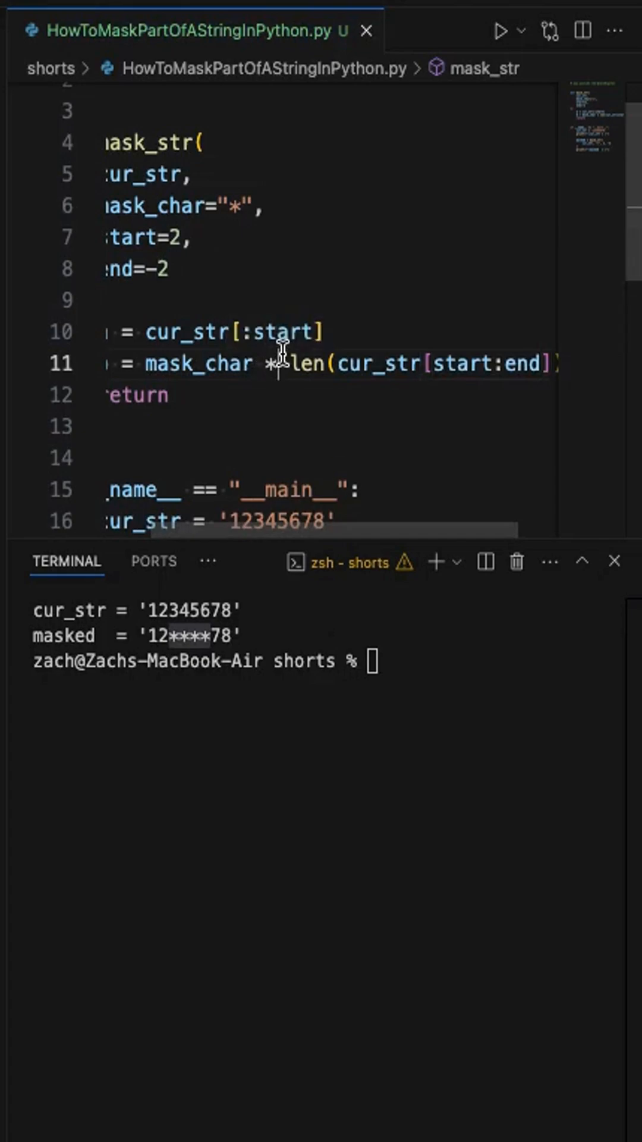
pyautogui.write('c')
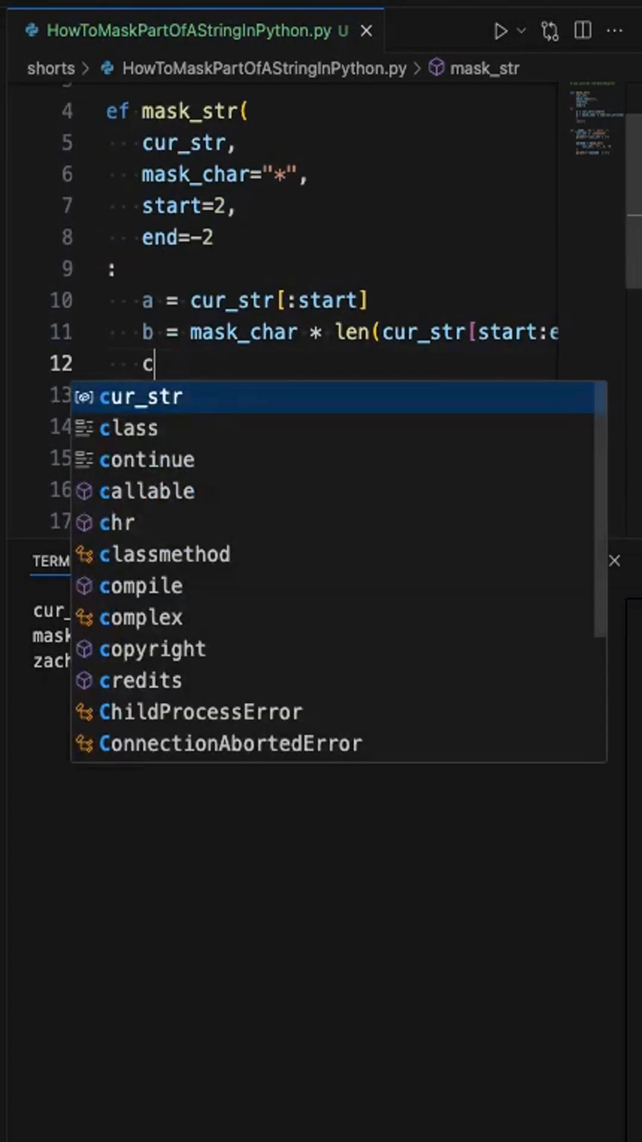
# Add 'c = cur_str[end:]' and make mask_str return a + b + c
pyautogui.write('= cur')
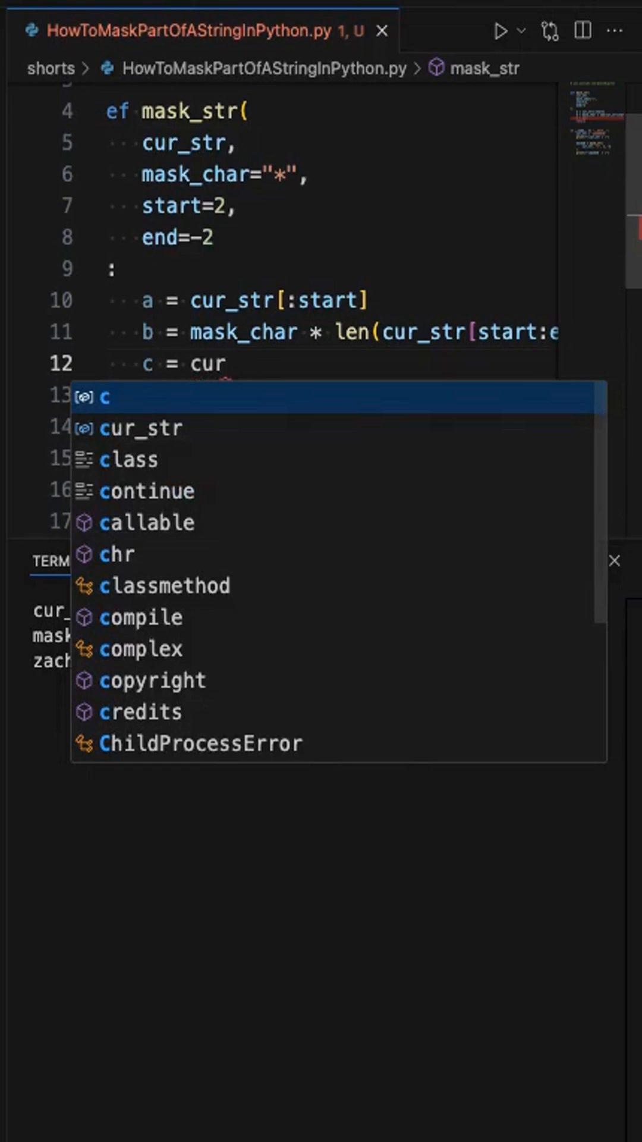
pyautogui.write('_str[end:')
pyautogui.click(324, 397)
pyautogui.write('return')
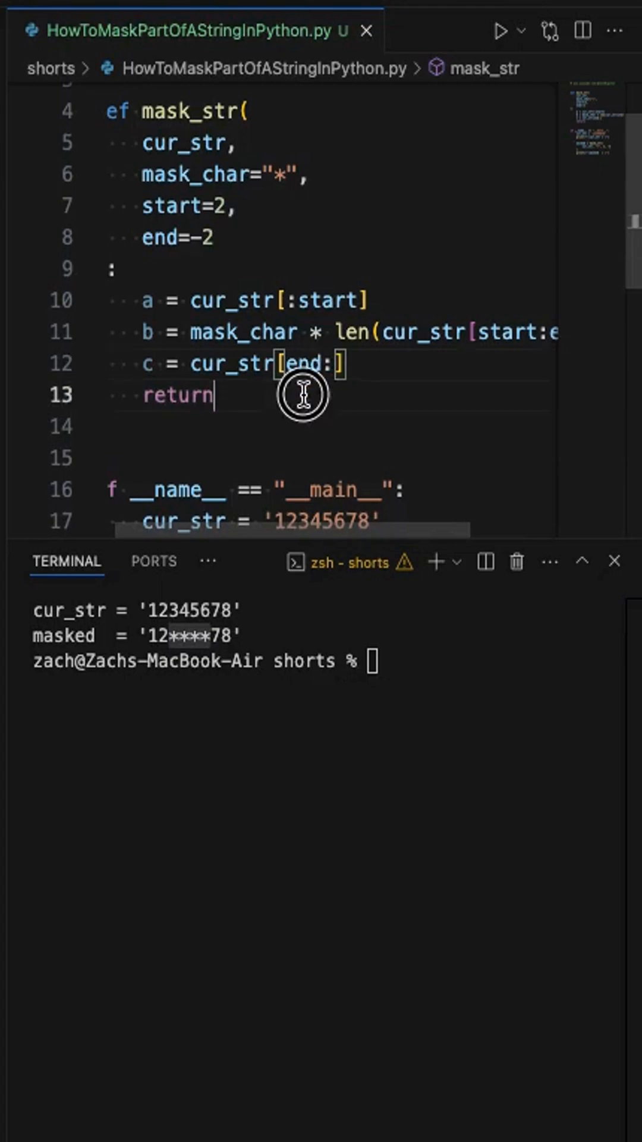
pyautogui.write('a =')
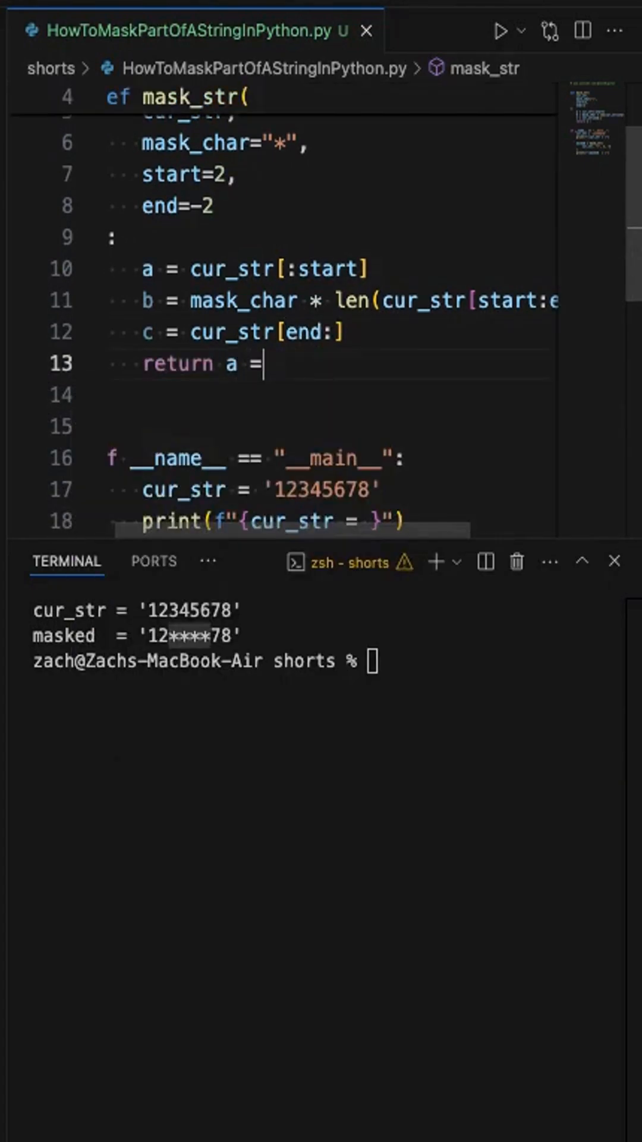
pyautogui.write('+ b +c')
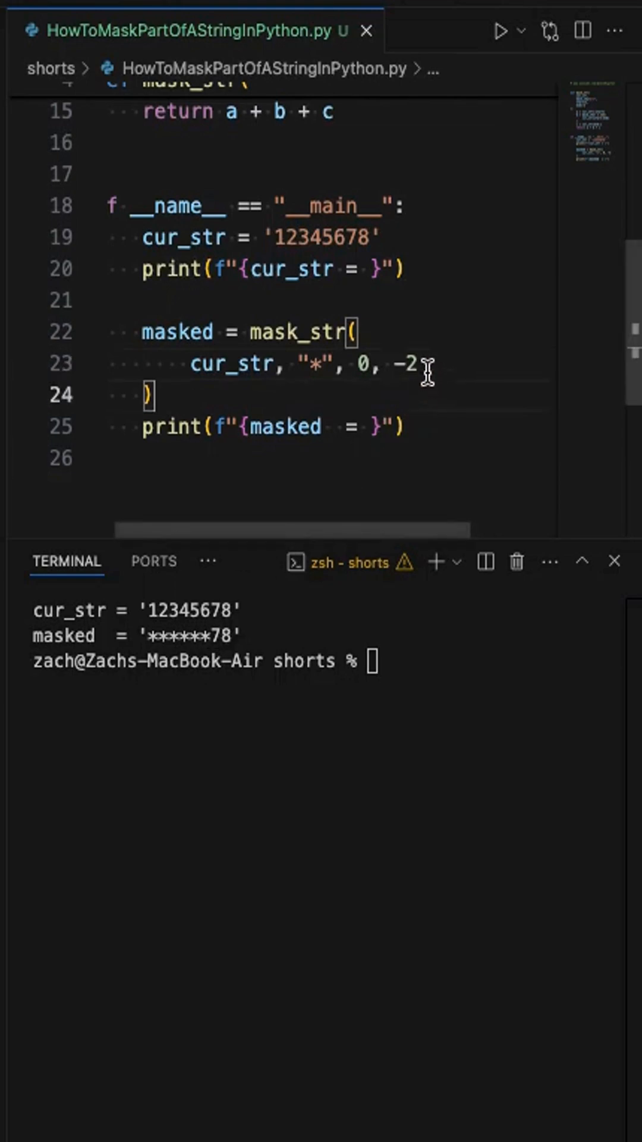
# Pass len(cur_str) as the end argument and select the fully masked '********' output
pyautogui.write('len(cur_str')
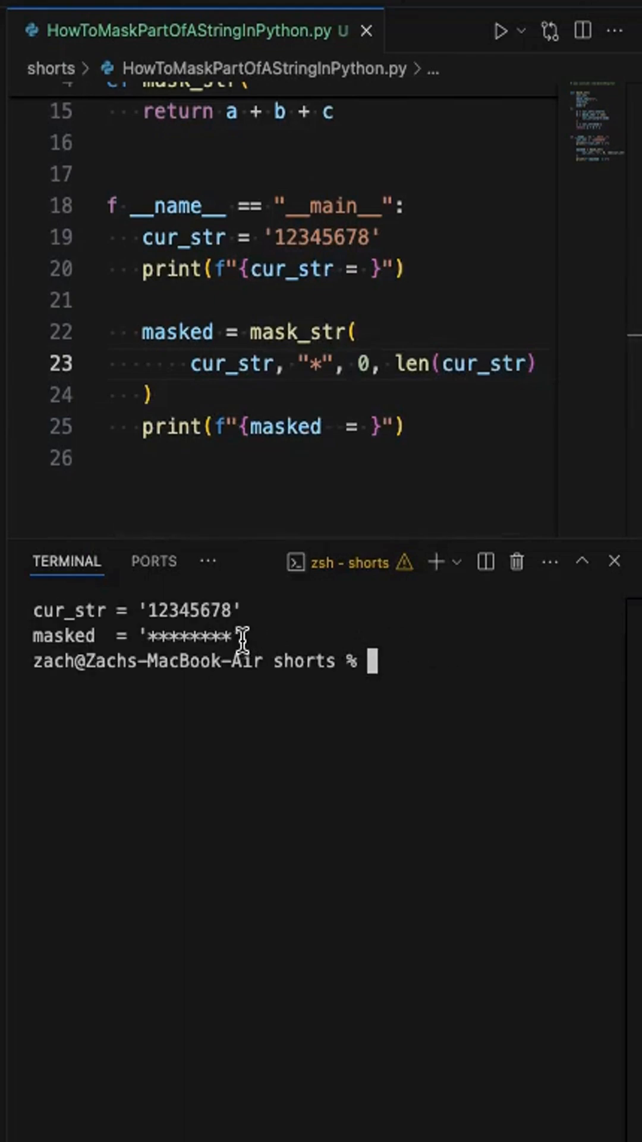
pyautogui.doubleClick(185, 636)
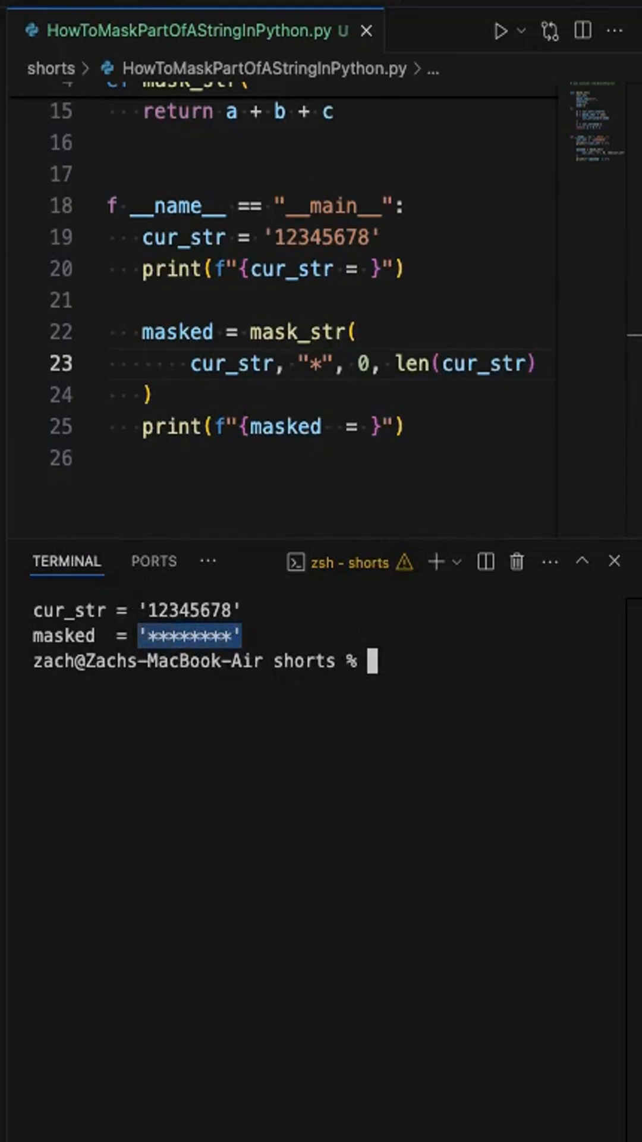
pyautogui.scroll(3)
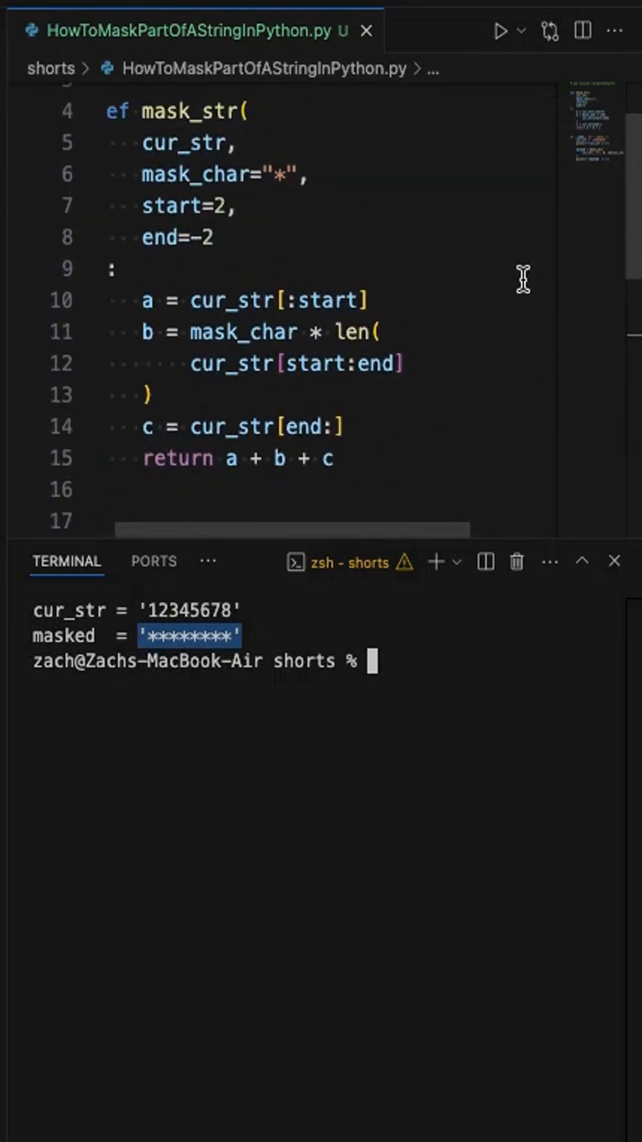